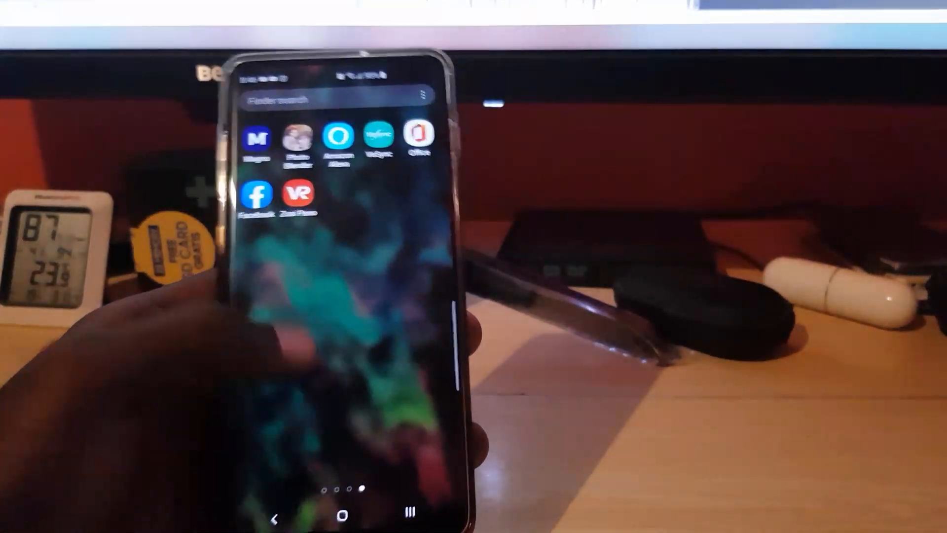
Step: Launch the Facebook app from the Android app drawer
left_click(256, 194)
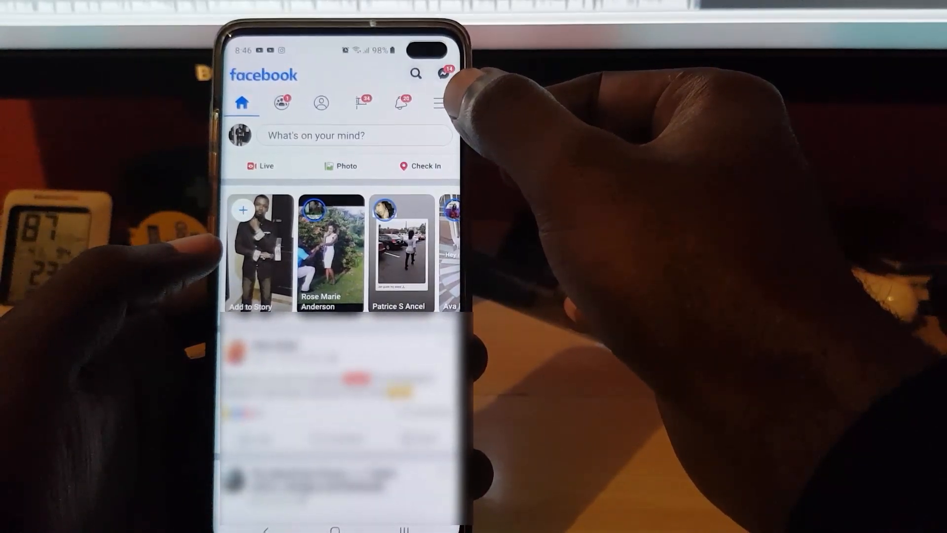
Step: Open the hamburger menu and scroll down to Settings & Privacy
left_click(440, 102)
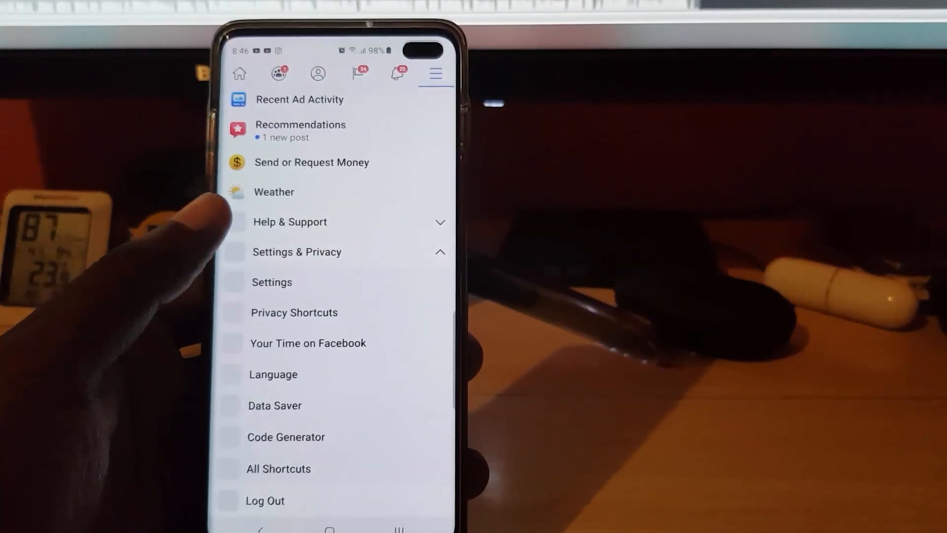
scroll("down", 3)
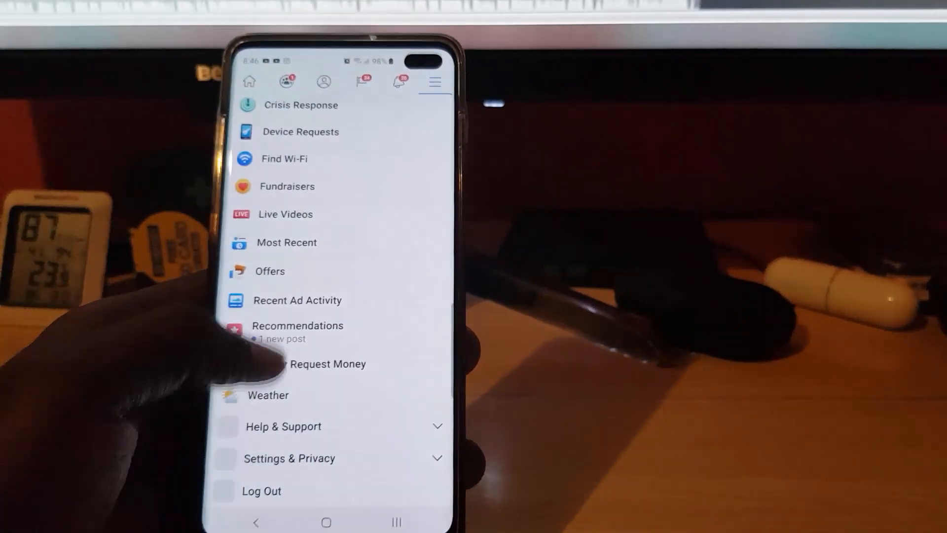
scroll("down", 3)
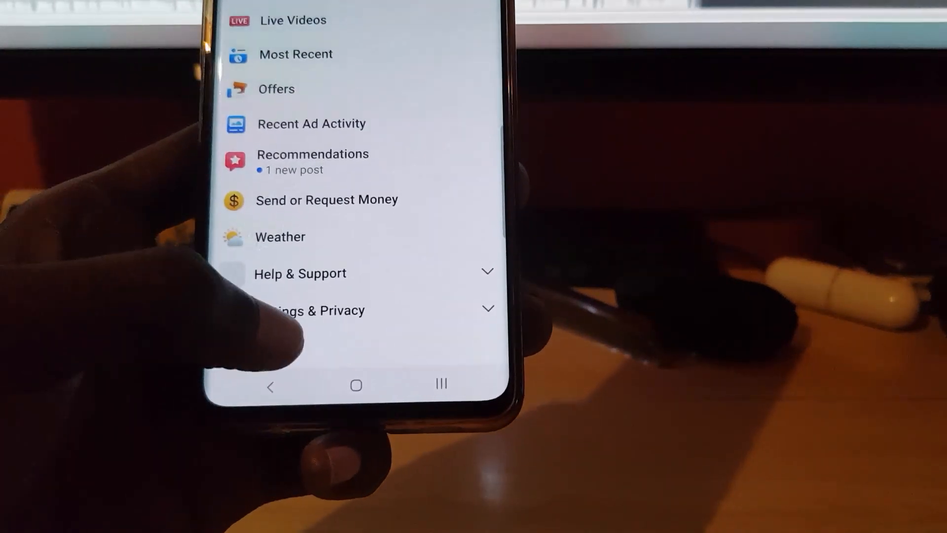
Step: Open Security and Login settings and scroll to Two-Factor Authentication
left_click(314, 310)
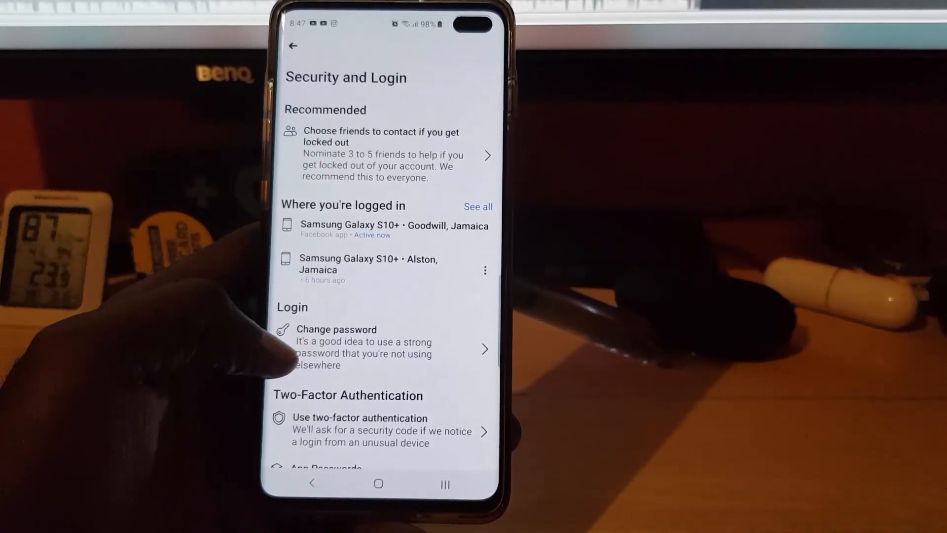
scroll("down", 3)
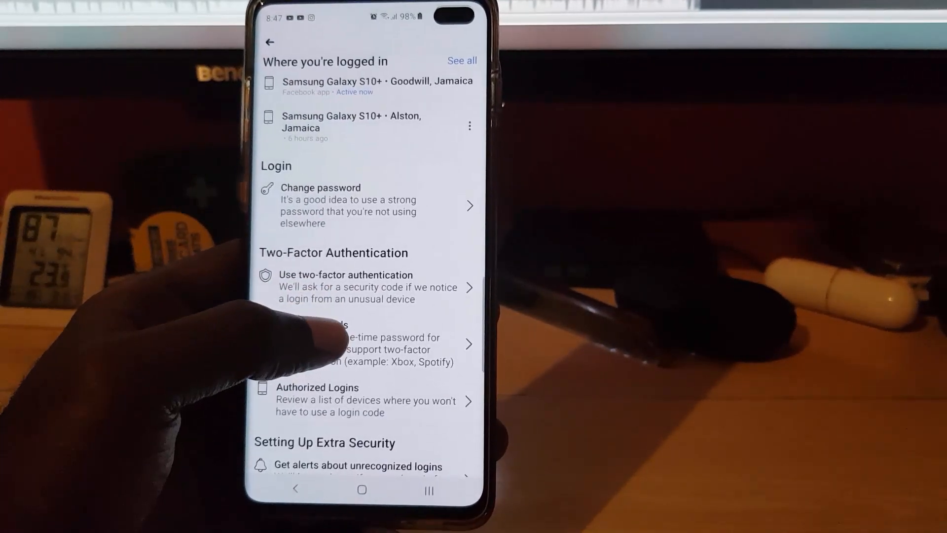
Step: Choose 'Use two-factor authentication' and start the setup with Get Started
left_click(347, 286)
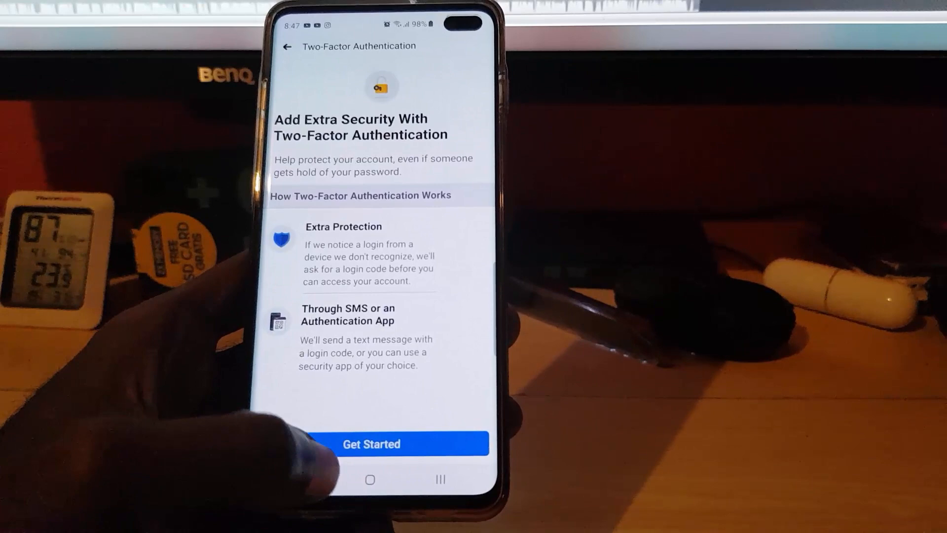
left_click(371, 444)
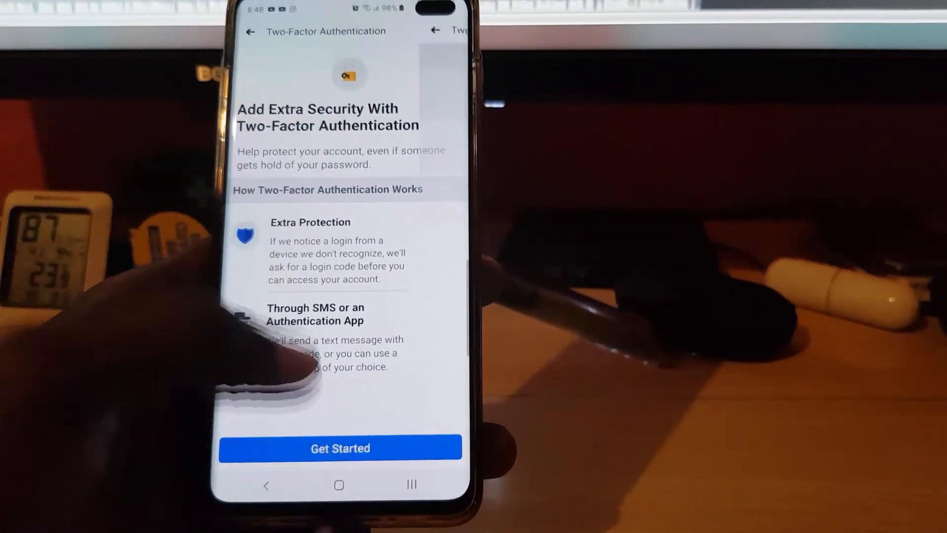
Step: Continue to Choose a Security Method and select Text Message over Authentication App
left_click(339, 448)
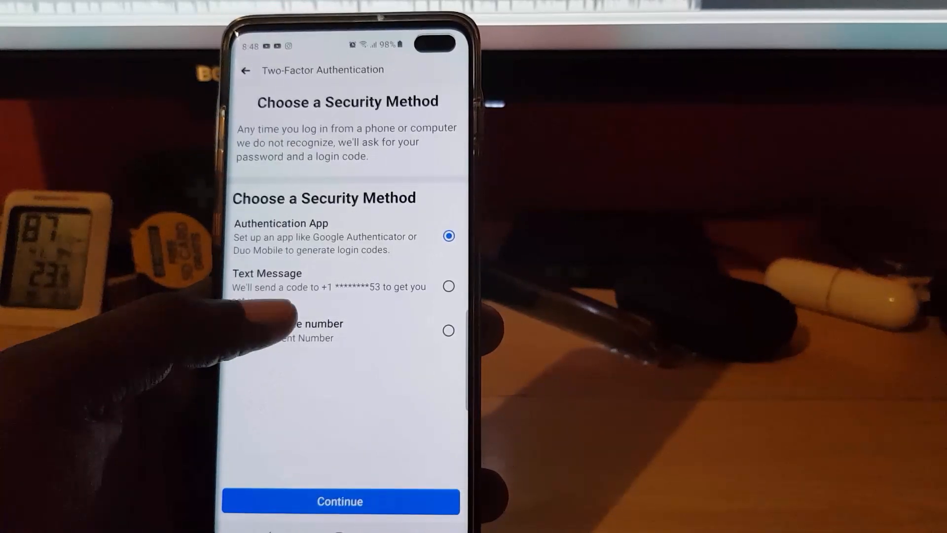
left_click(447, 286)
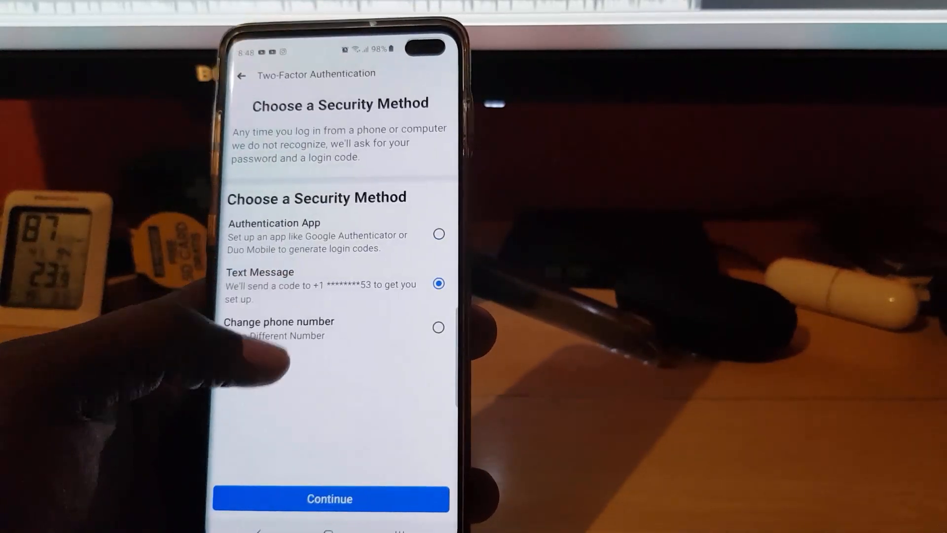